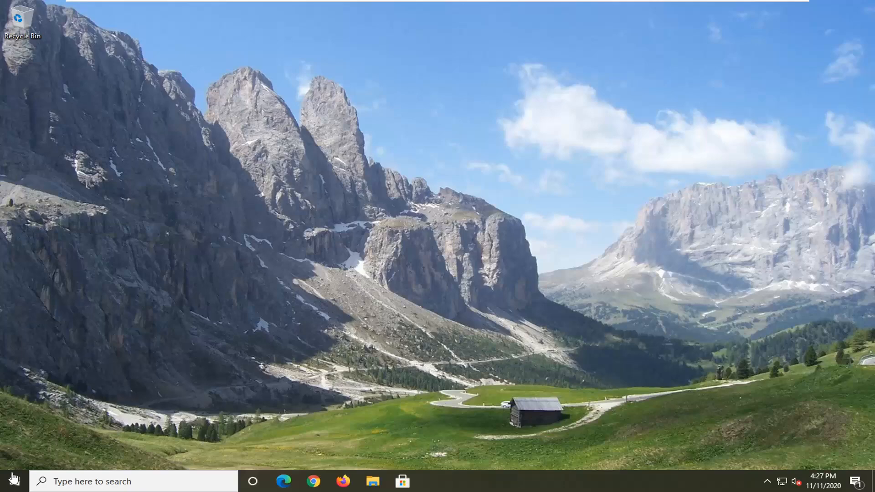
Search 'regedit', run Registry Editor as administrator, and approve the UAC prompt.
text(r)
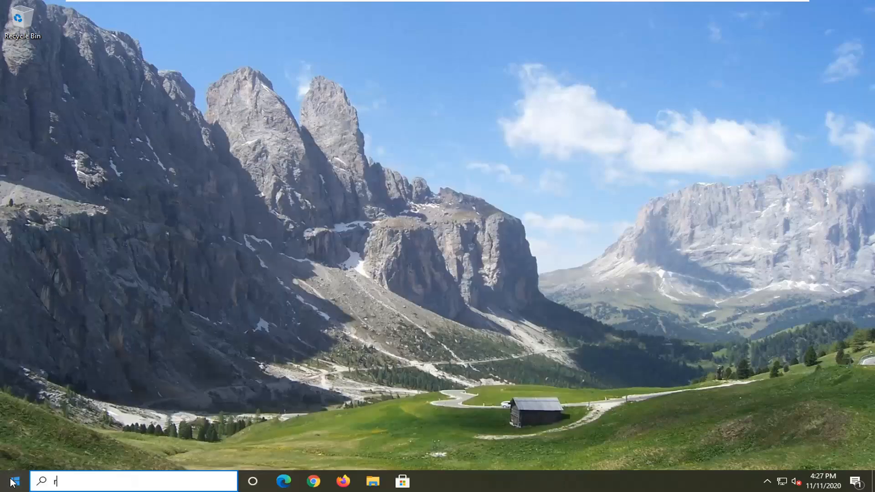
text(egedit)
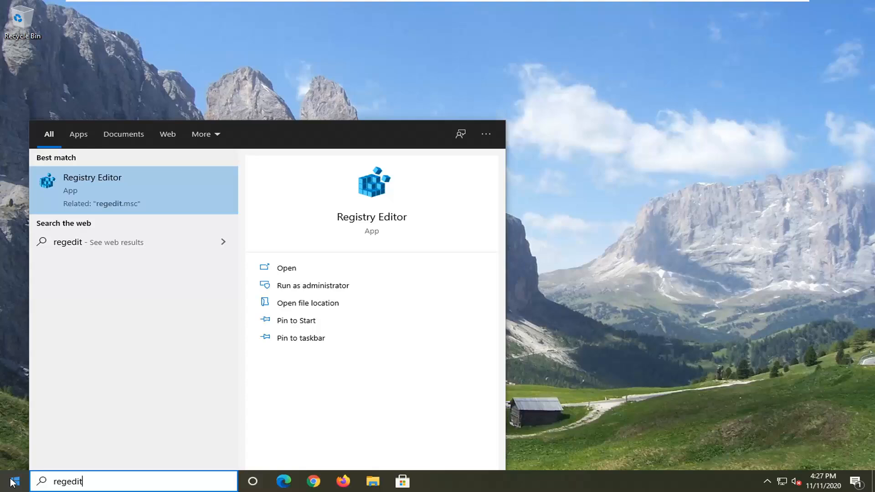
mouse_move(78, 365)
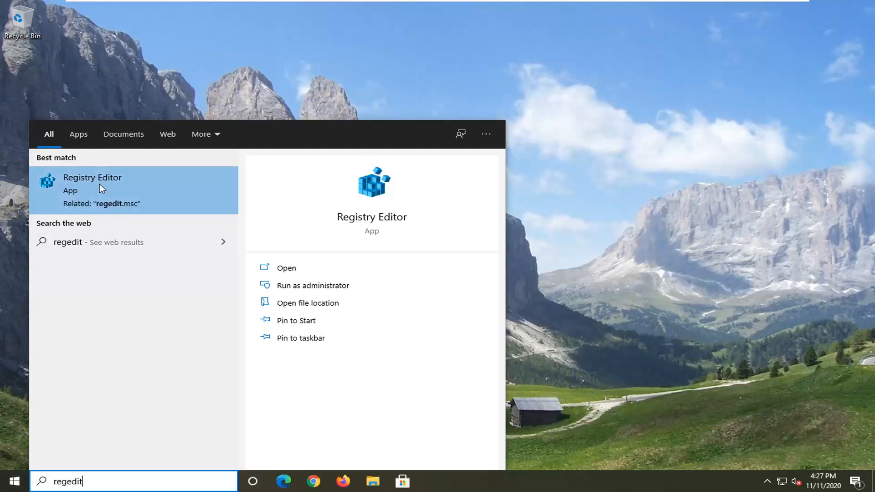
right_click(92, 184)
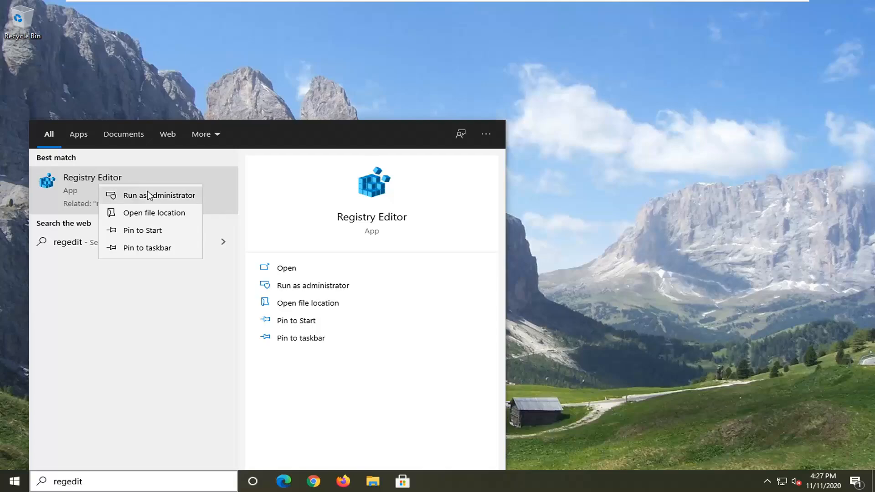
click(161, 194)
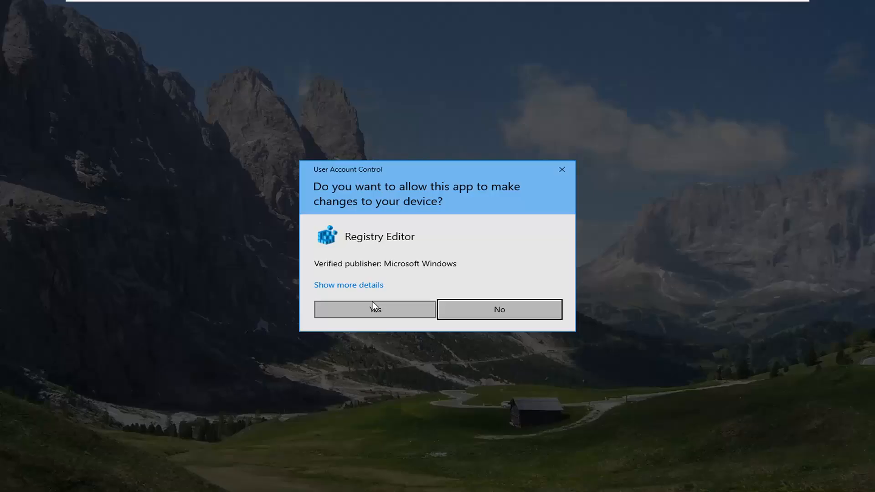
click(375, 309)
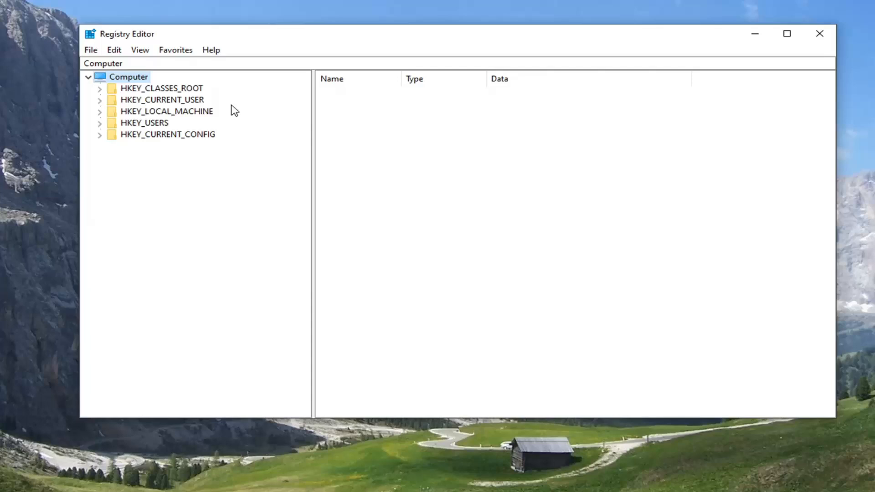
mouse_move(221, 119)
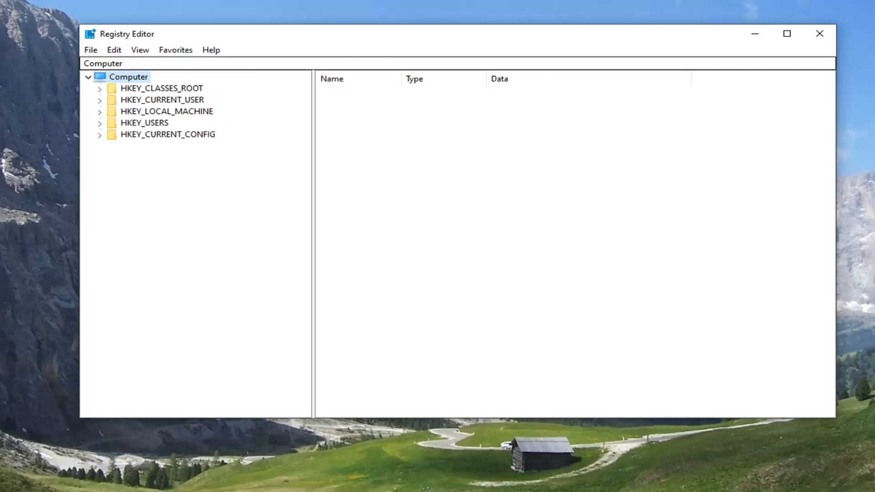
click(129, 77)
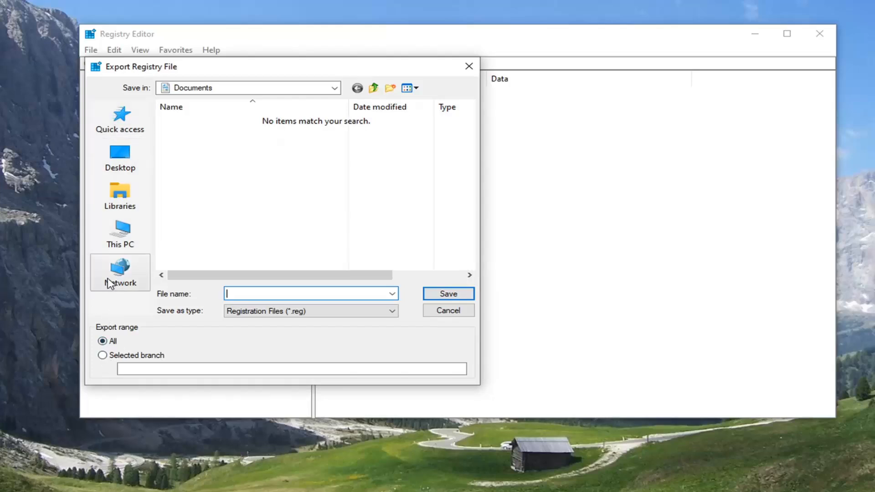
mouse_move(446, 311)
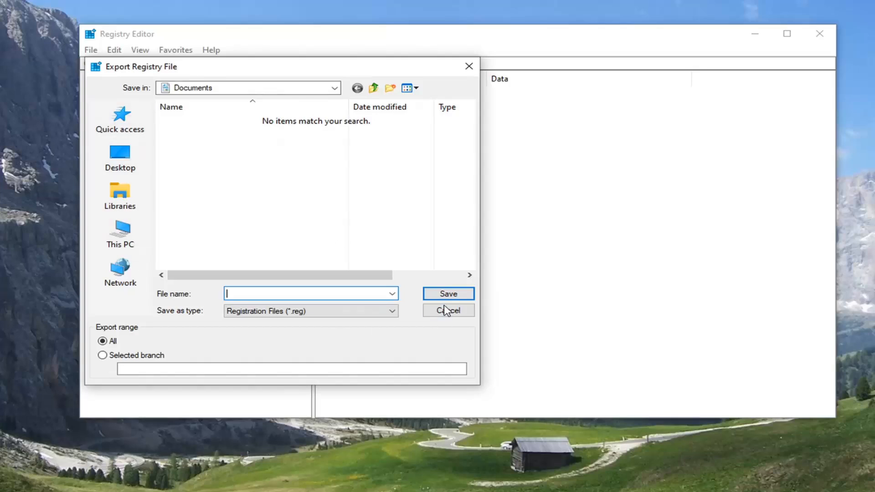
click(448, 310)
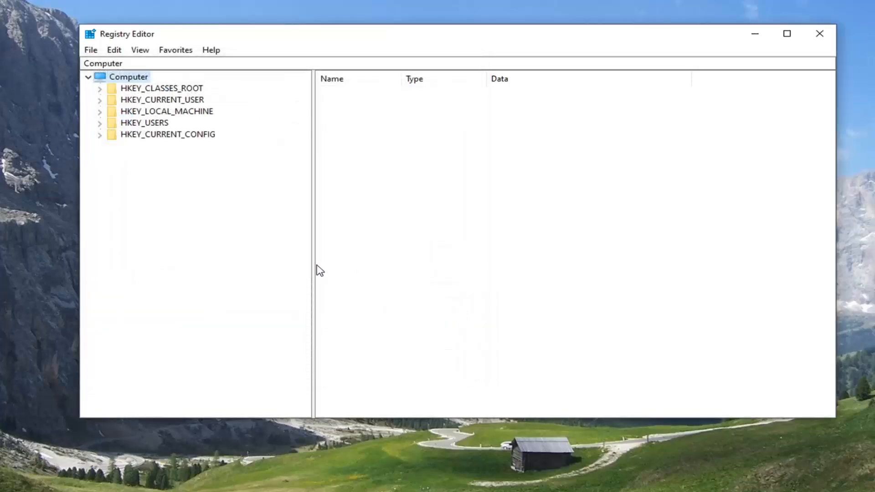
click(90, 50)
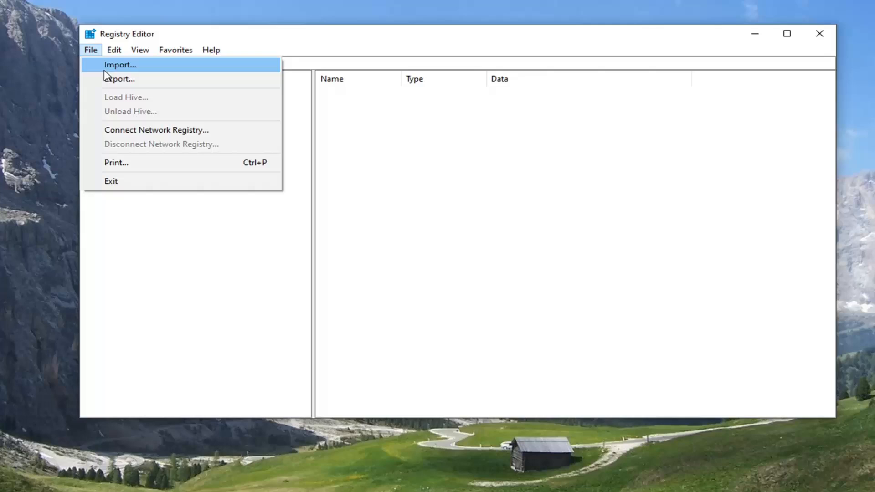
click(119, 64)
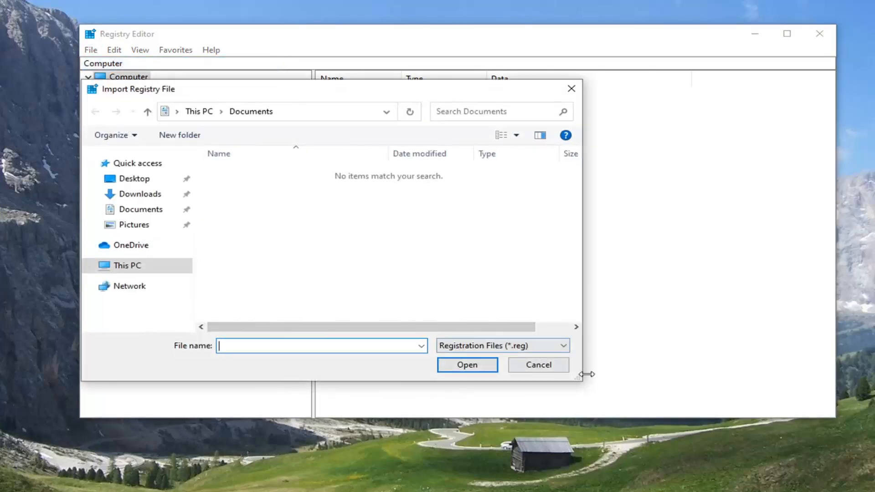
click(537, 365)
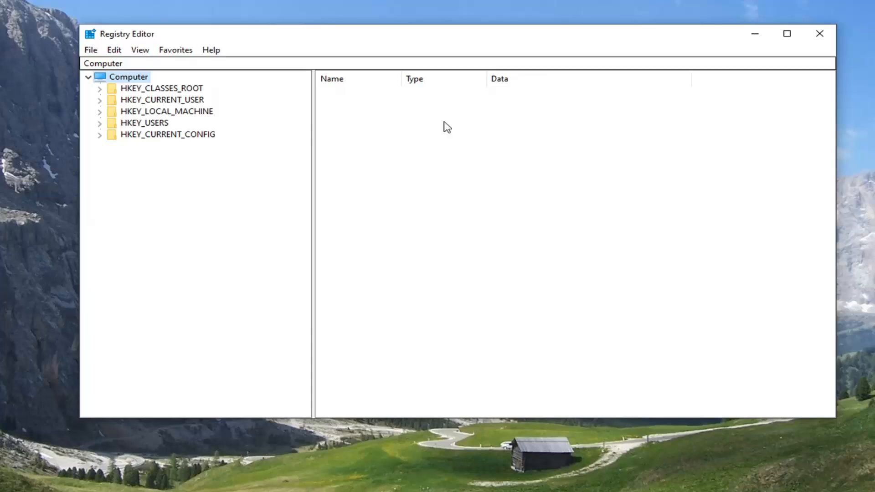
Navigate the tree HKEY_LOCAL_MACHINE > SYSTEM > ControlSet001 > Control > Windows.
click(166, 111)
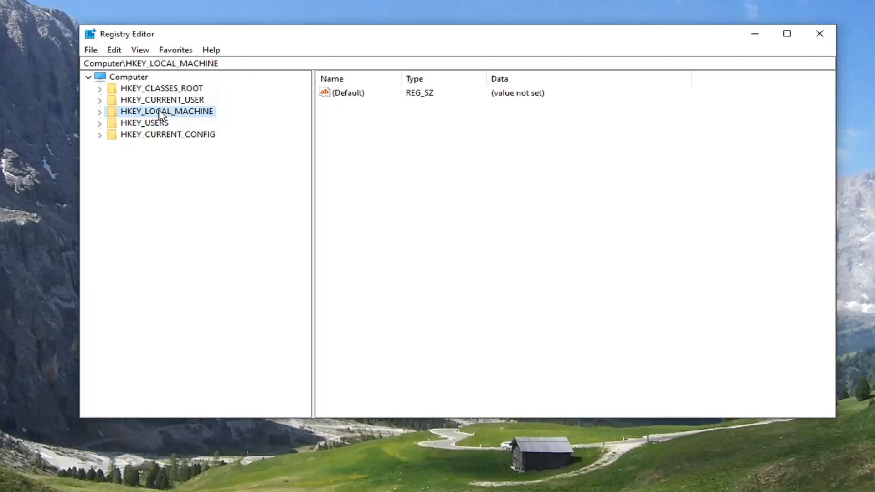
click(99, 111)
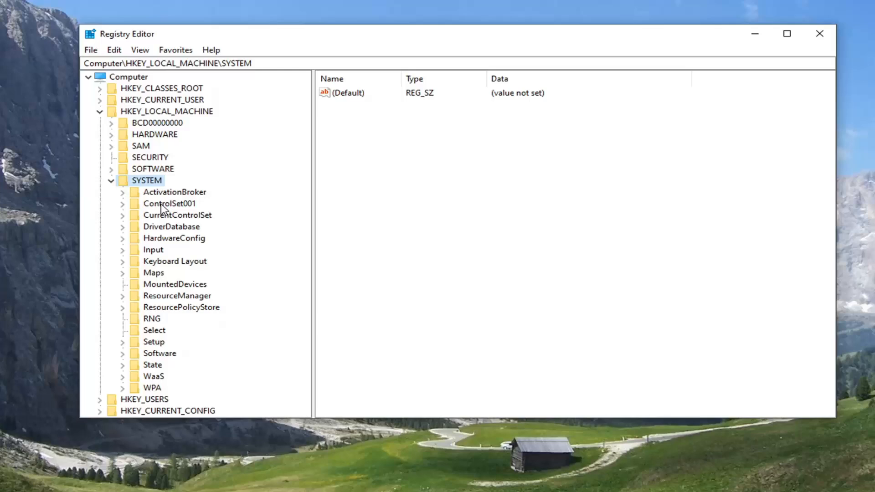
click(122, 204)
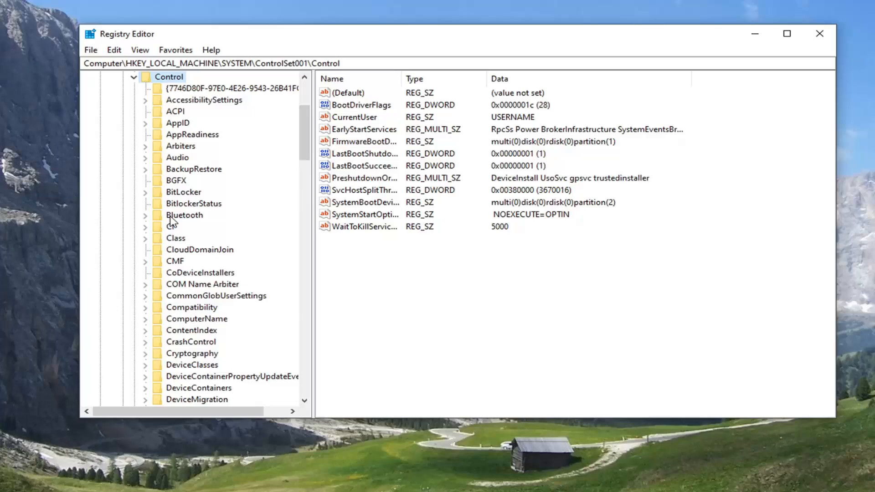
scroll(down, 3)
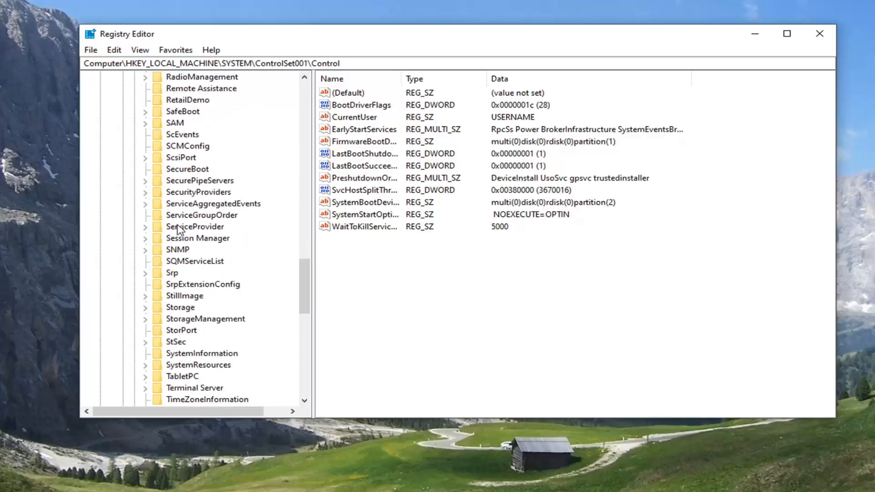
click(183, 319)
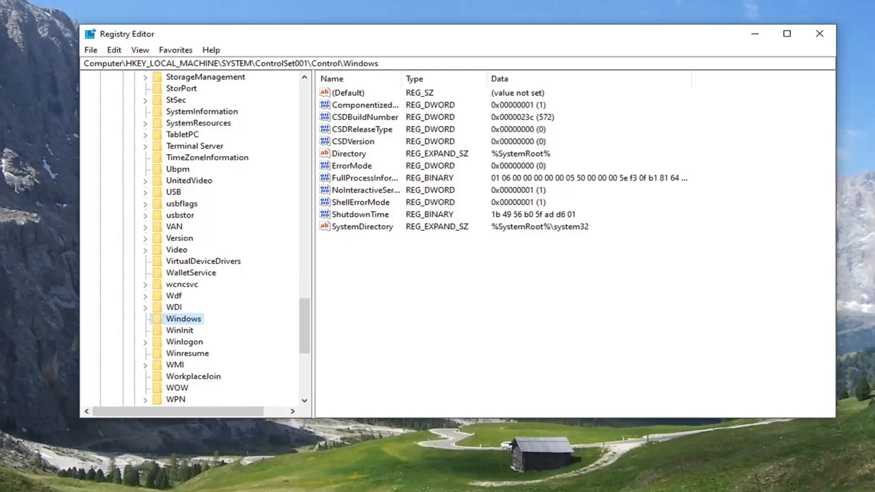
mouse_move(370, 179)
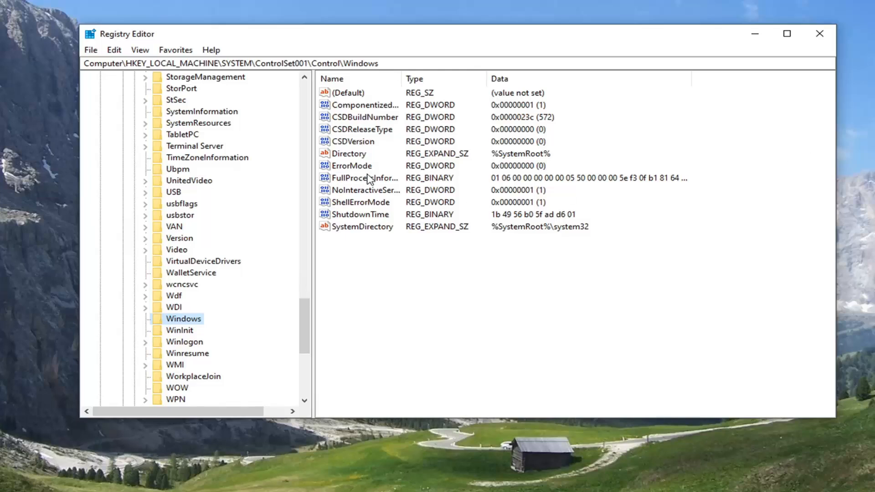
Confirm ErrorMode data as 0 in hexadecimal, then close Registry Editor.
double_click(353, 165)
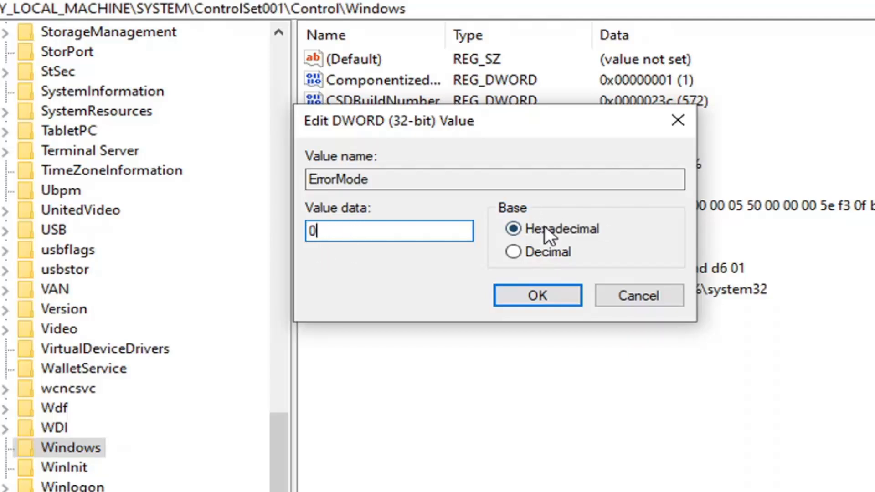
click(513, 251)
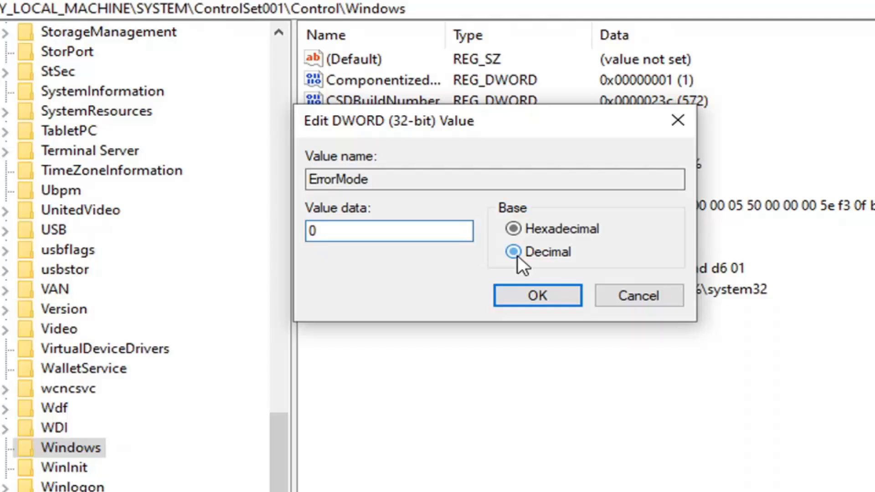
click(513, 228)
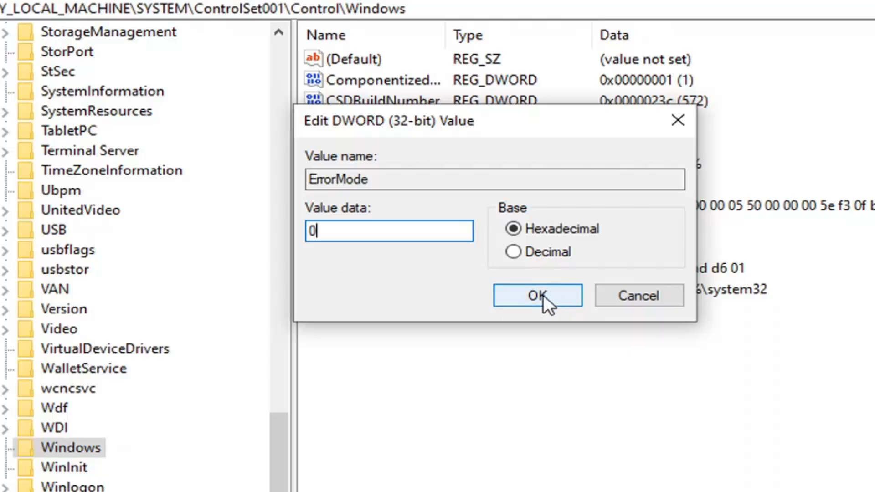
click(536, 295)
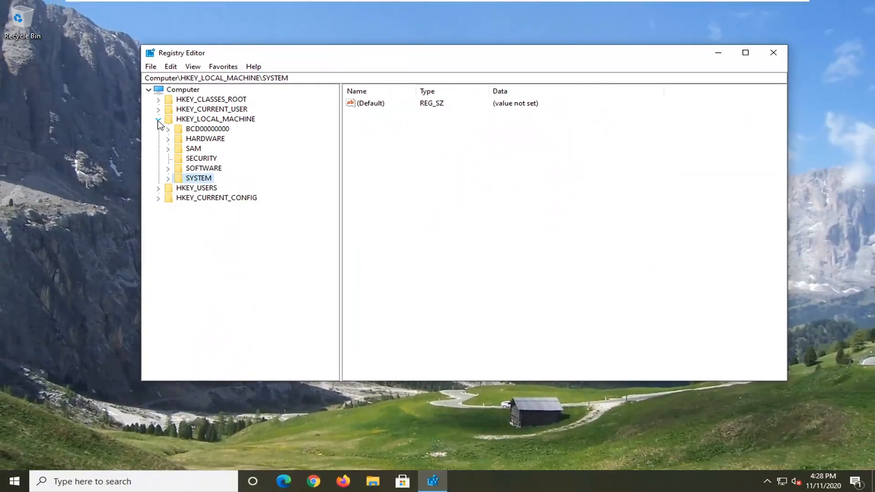
click(774, 53)
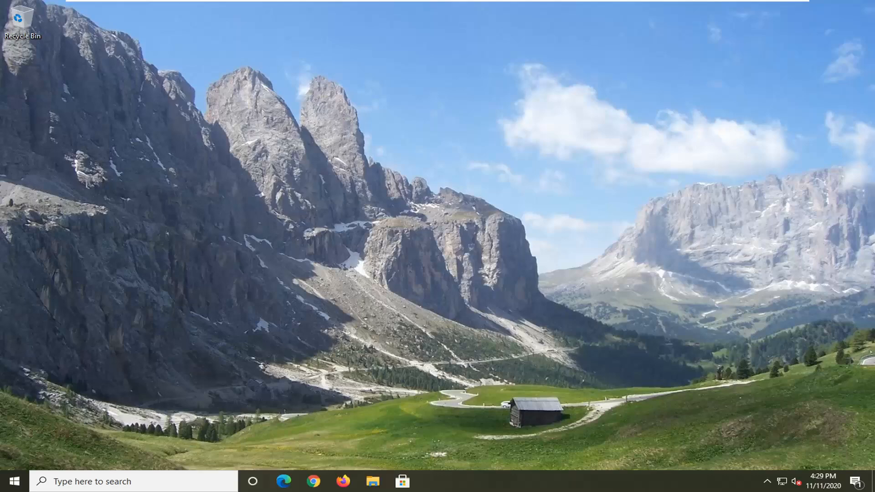
Search 'cmd', run Command Prompt as administrator, and approve the UAC prompt.
click(13, 481)
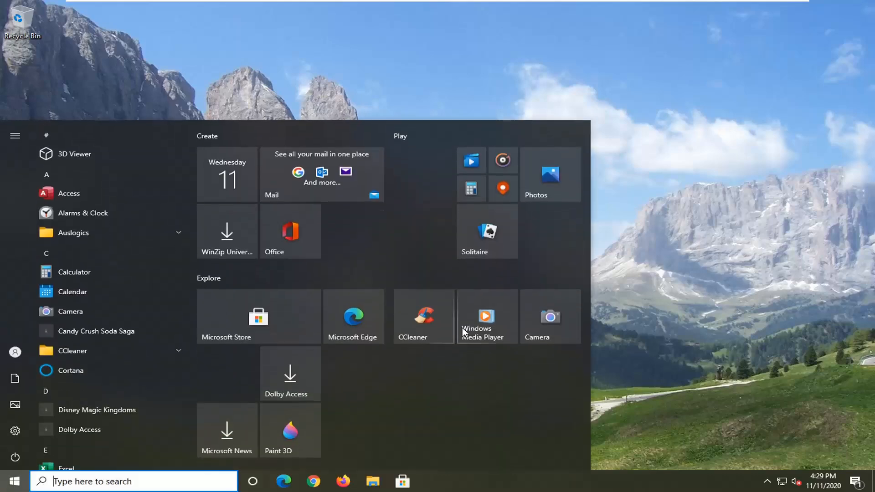
text(cmd)
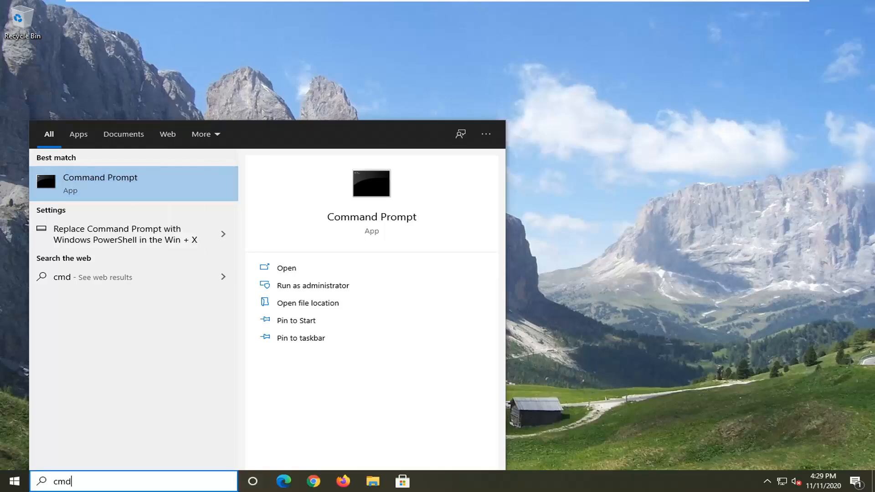
click(313, 285)
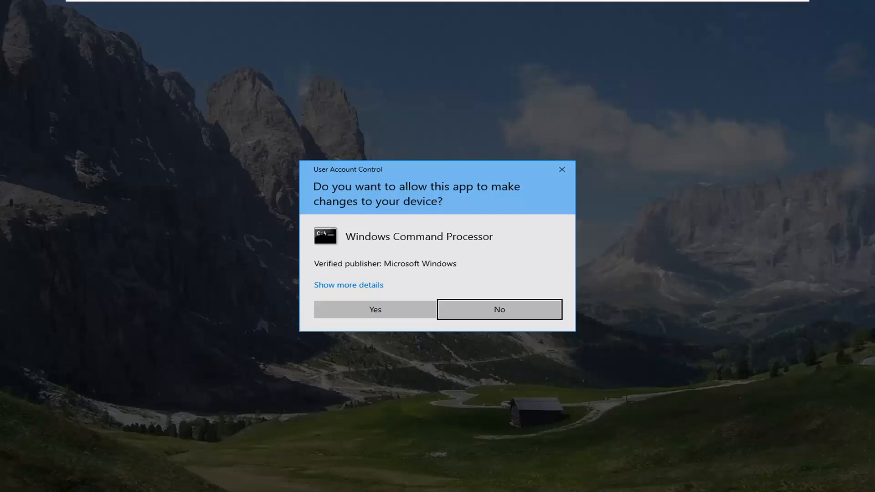
click(499, 310)
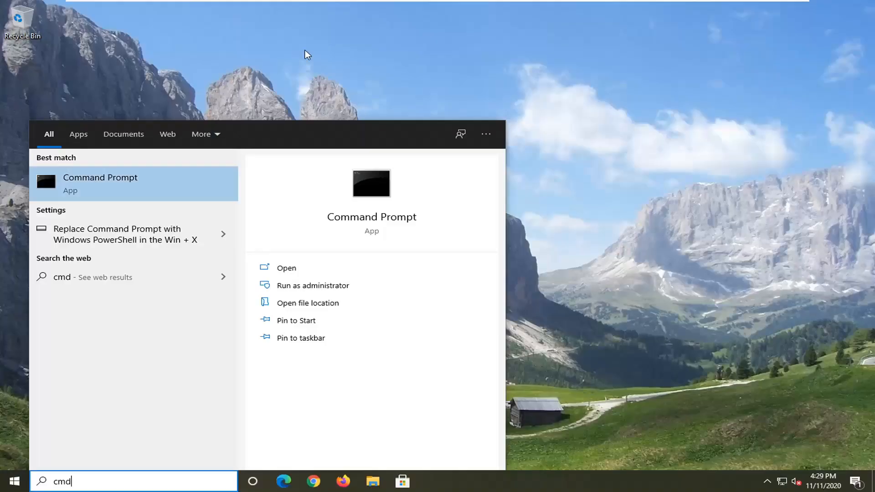
click(313, 286)
text(sfc /)
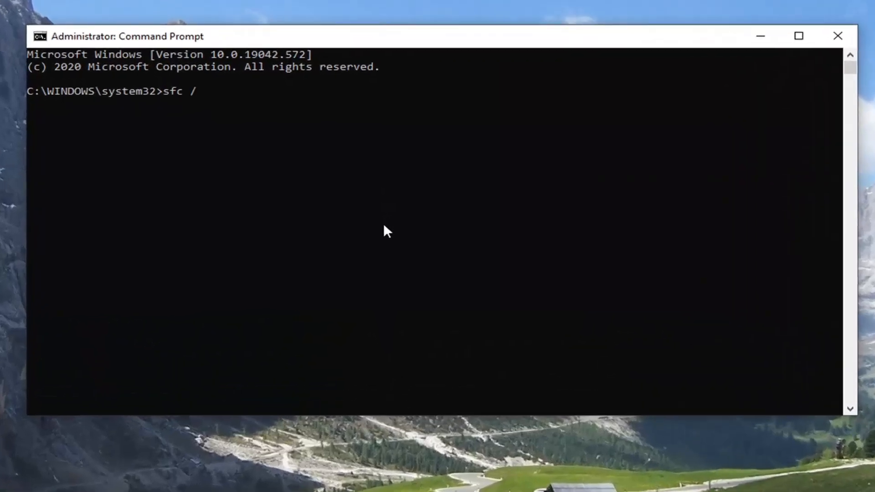
Enter the command sfc /scannow at the administrator prompt.
text(scannow)
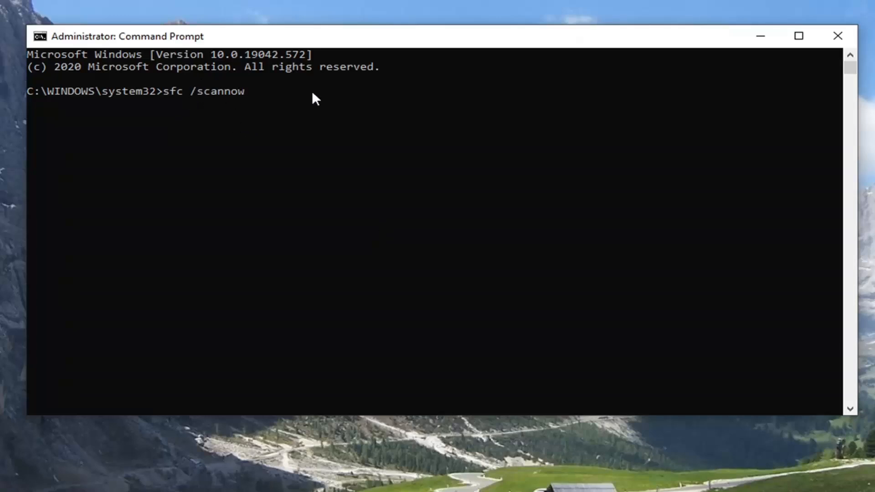
mouse_move(297, 316)
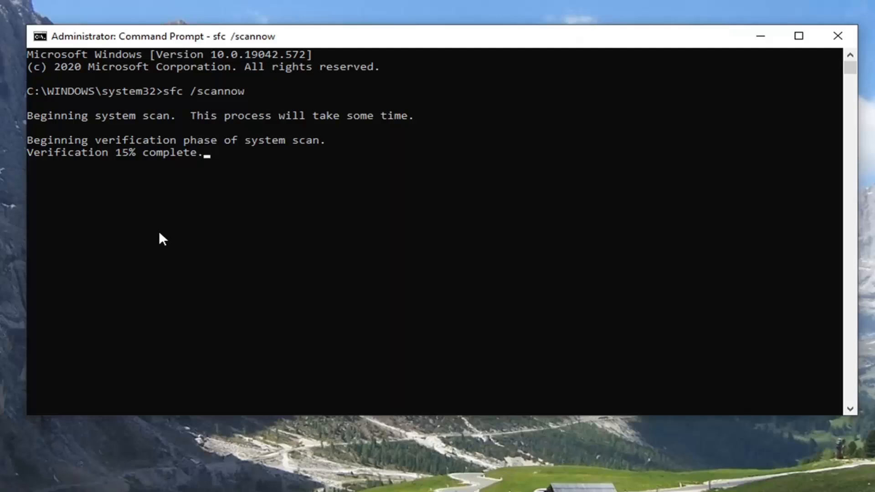
mouse_move(140, 173)
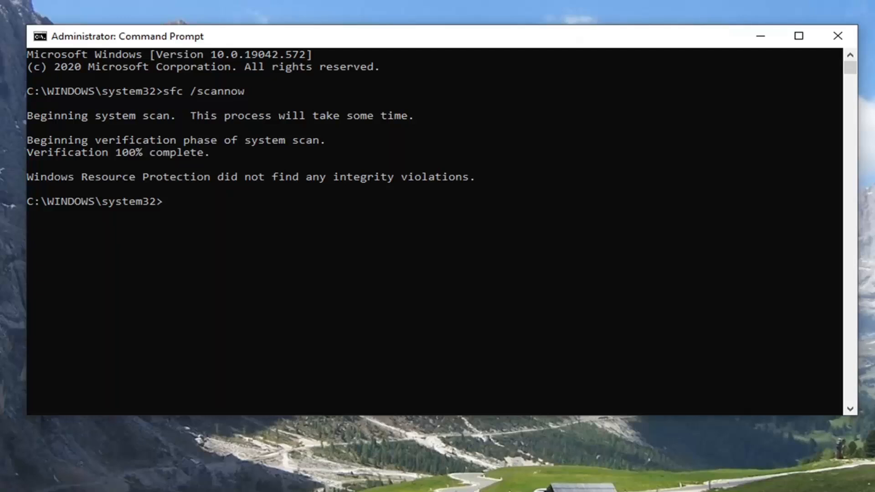
mouse_move(378, 211)
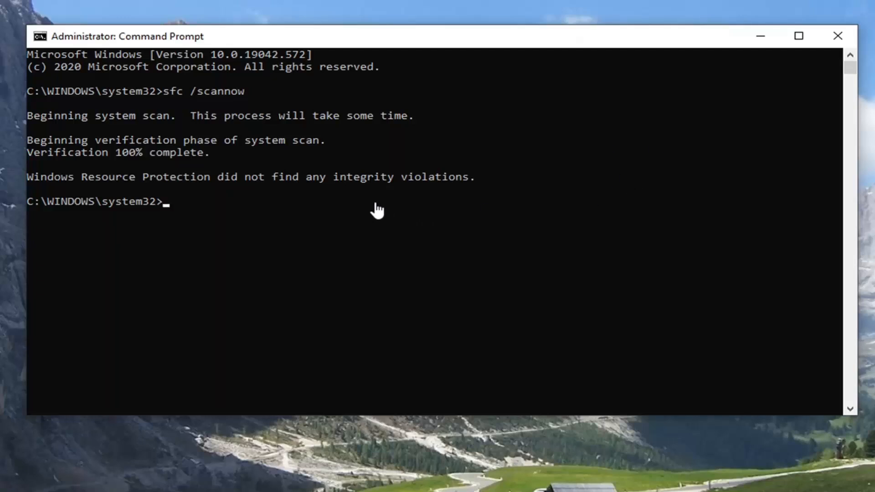
mouse_move(226, 226)
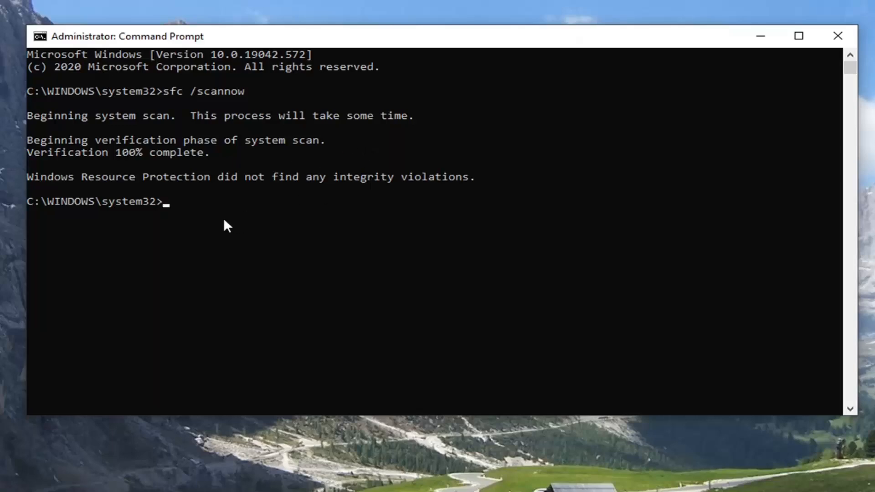
mouse_move(838, 36)
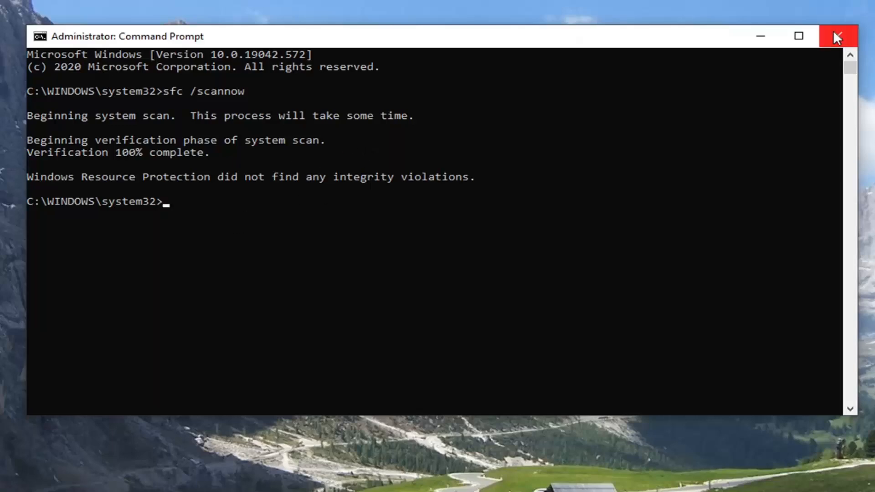
Close the Administrator Command Prompt window after the scan finishes.
click(836, 36)
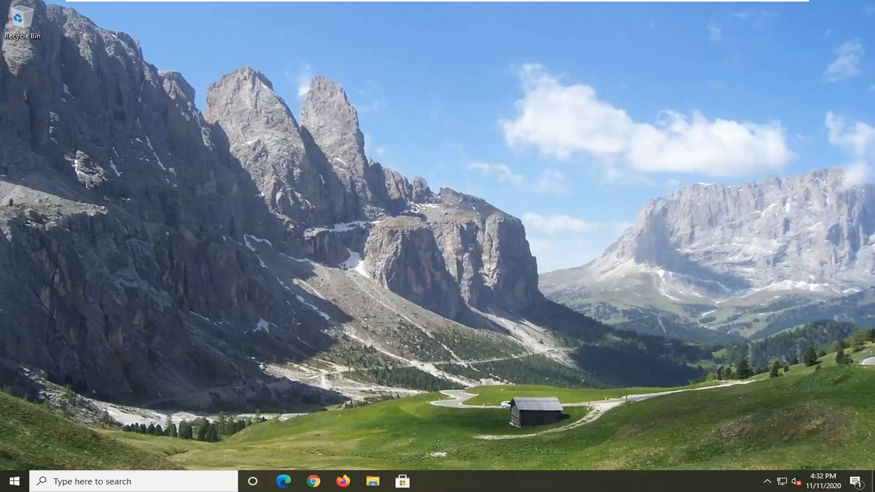